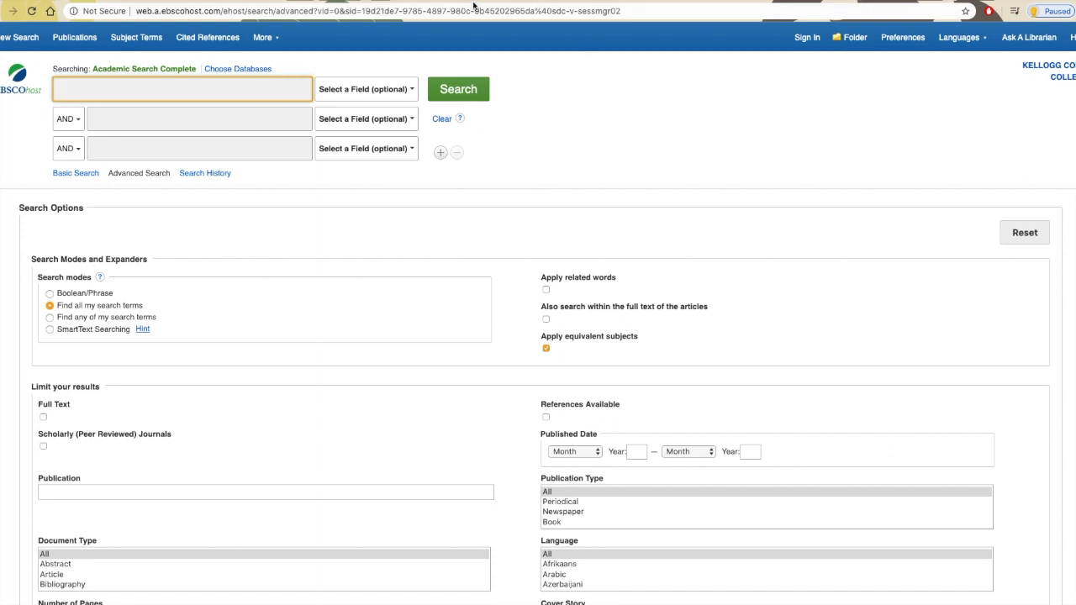
Search for 'stress management' using the autocomplete suggestion from 'stre'
left_click(182, 88)
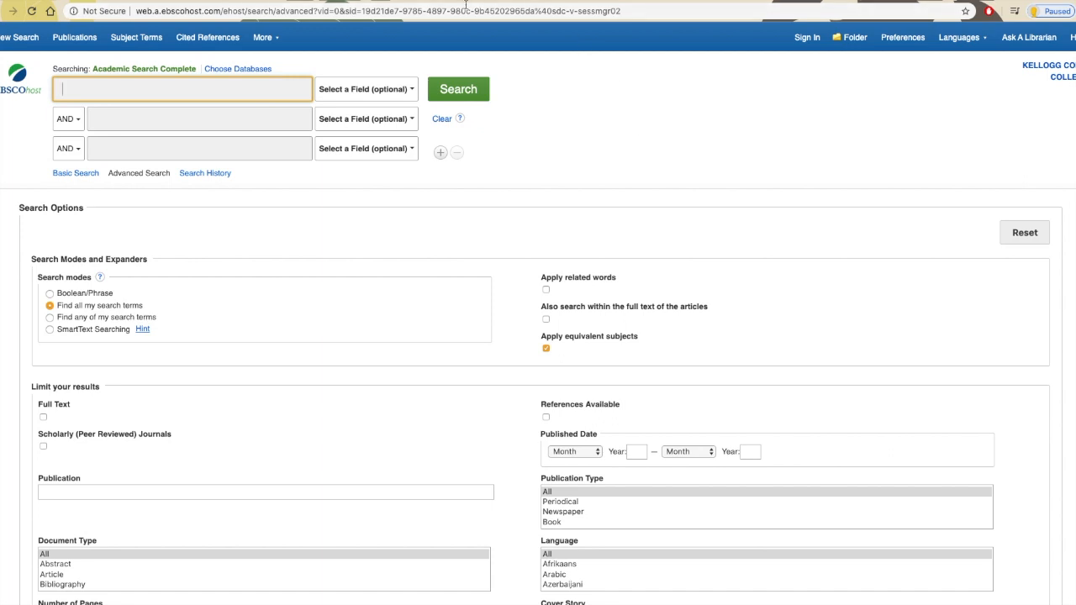
mouse_move(551, 217)
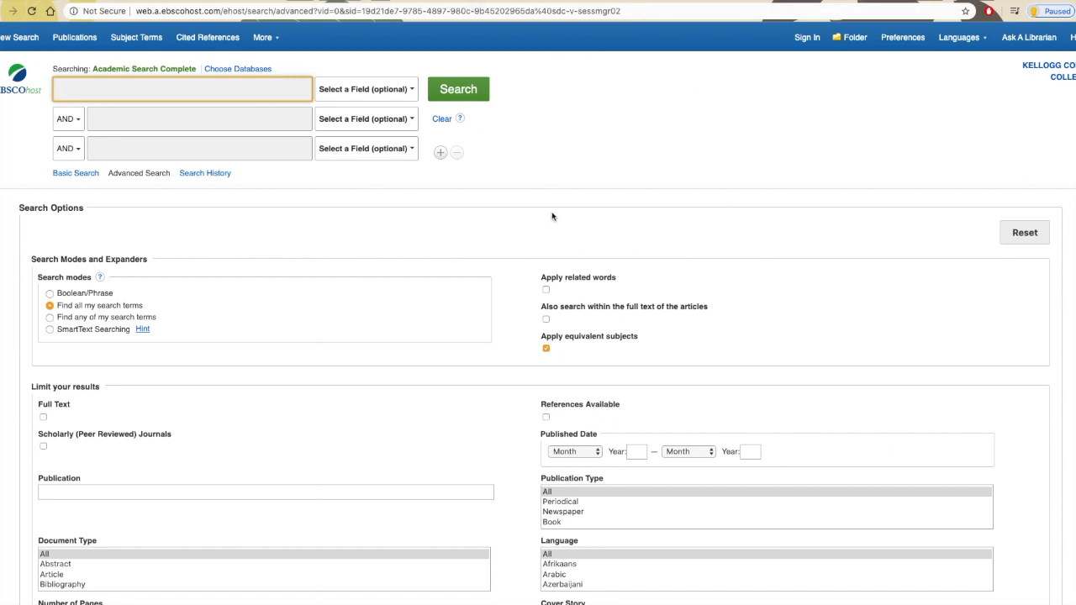
scroll("down", 3)
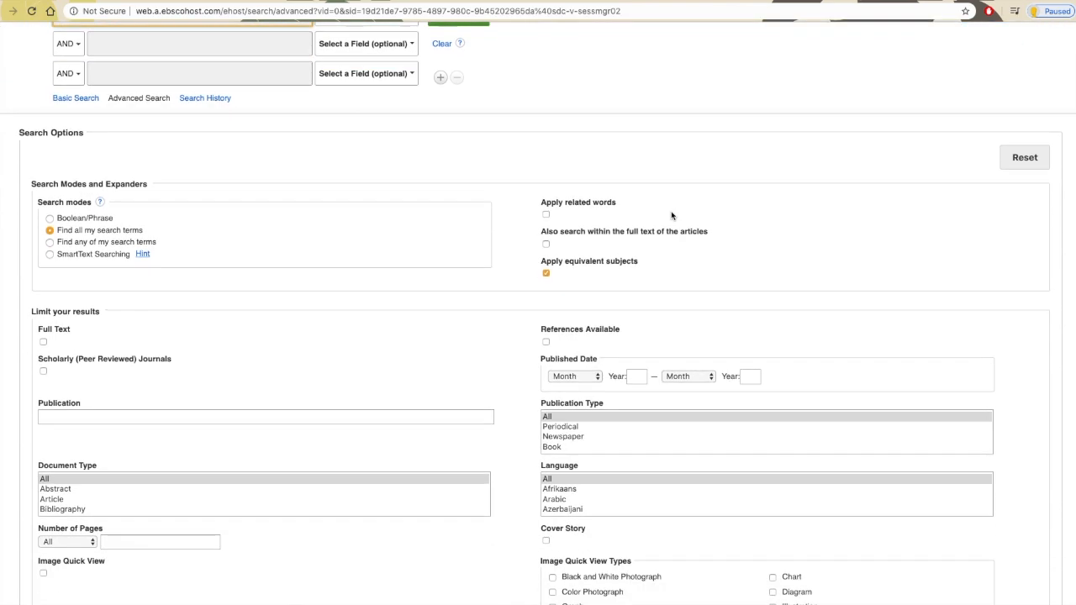
scroll("down", 3)
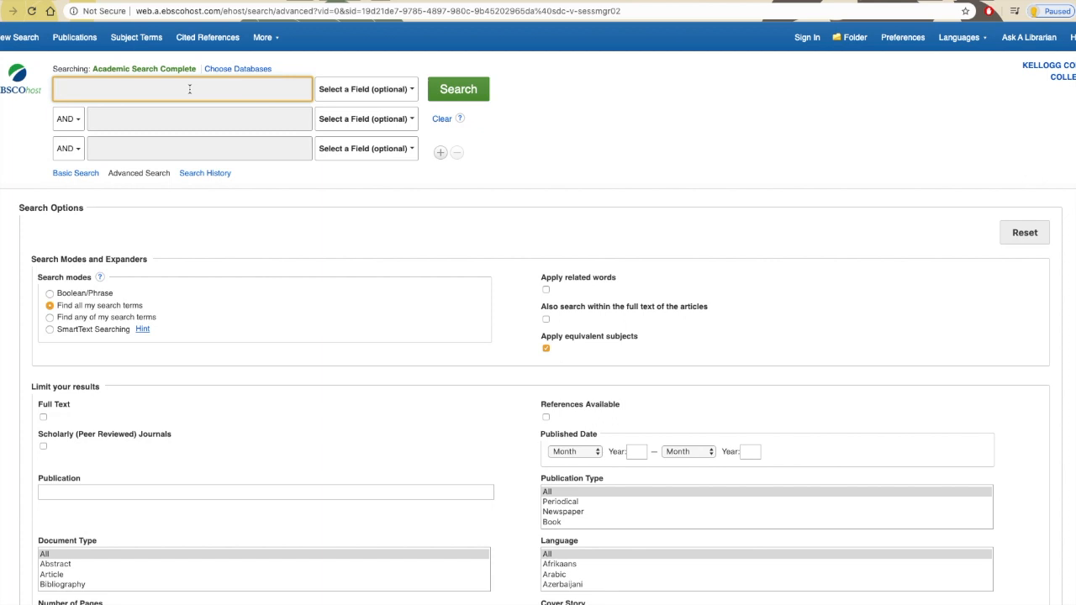
type("stress mana")
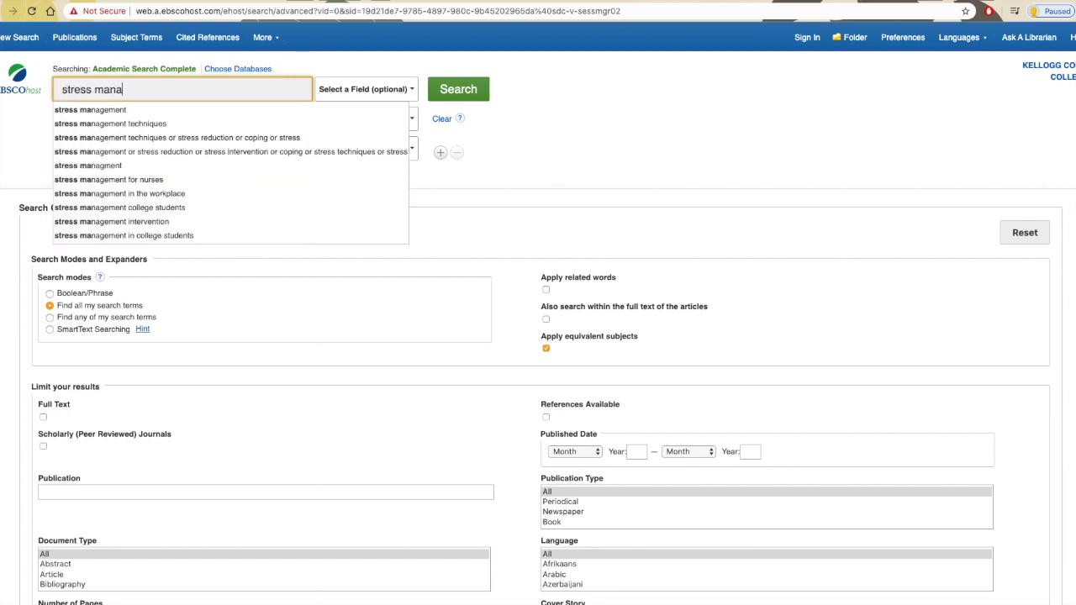
left_click(458, 89)
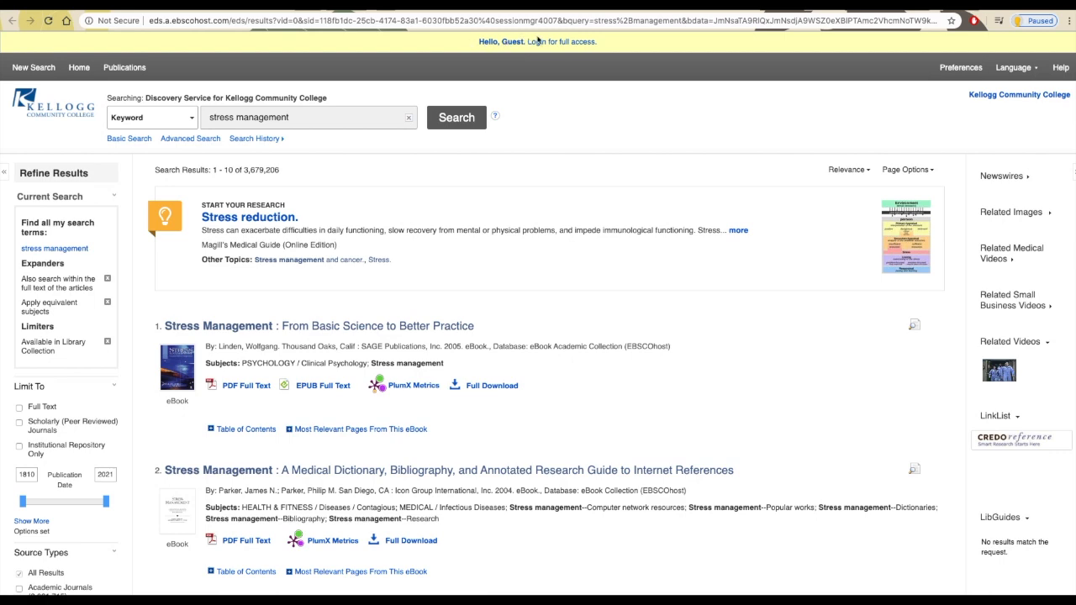
mouse_move(508, 131)
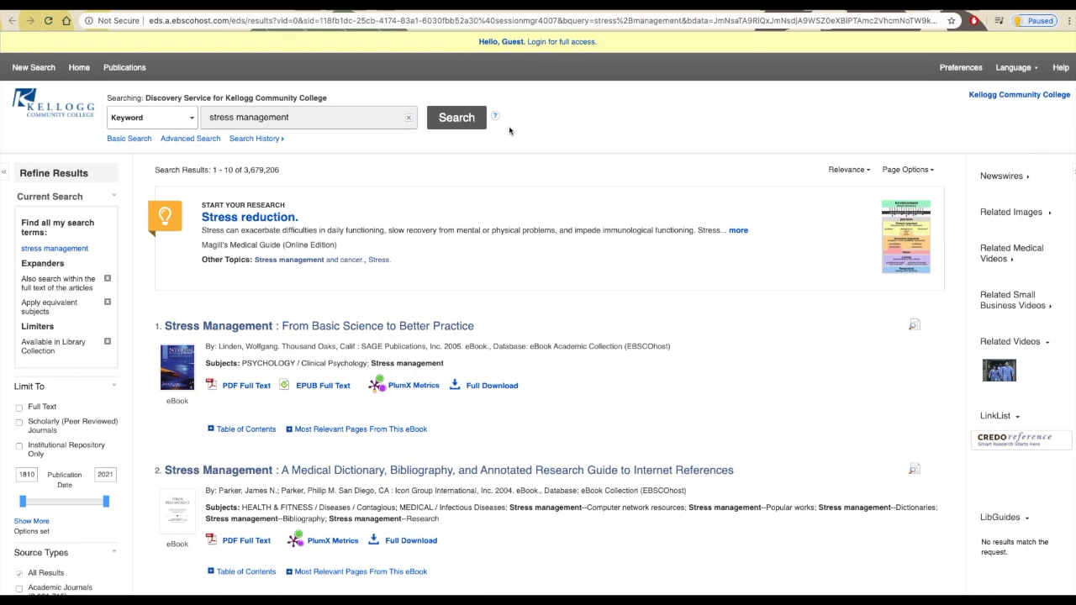
scroll("down", 3)
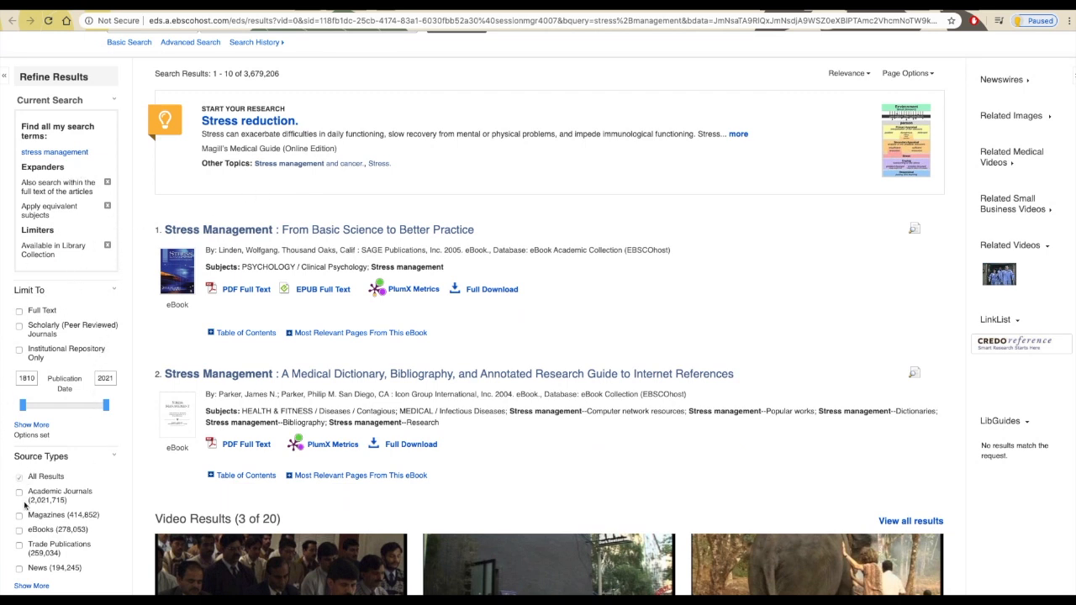
scroll("down", 3)
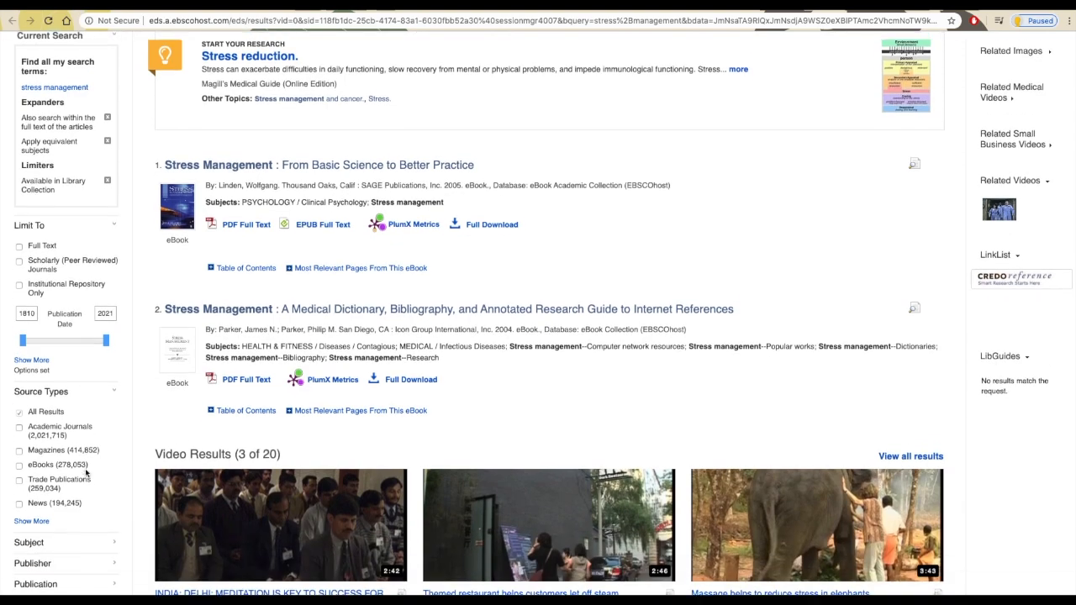
scroll("down", 3)
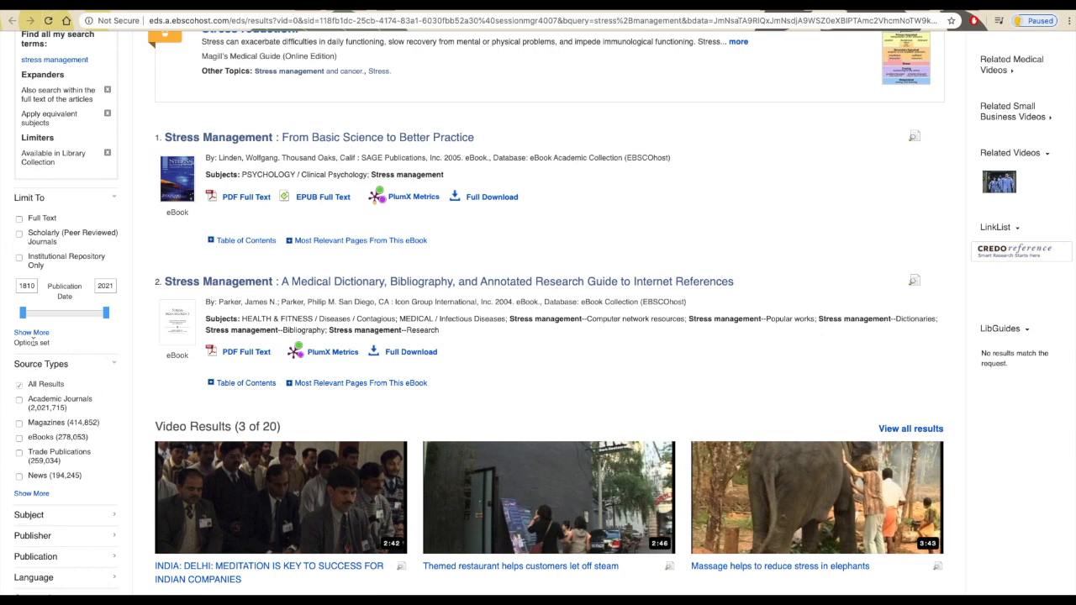
mouse_move(179, 368)
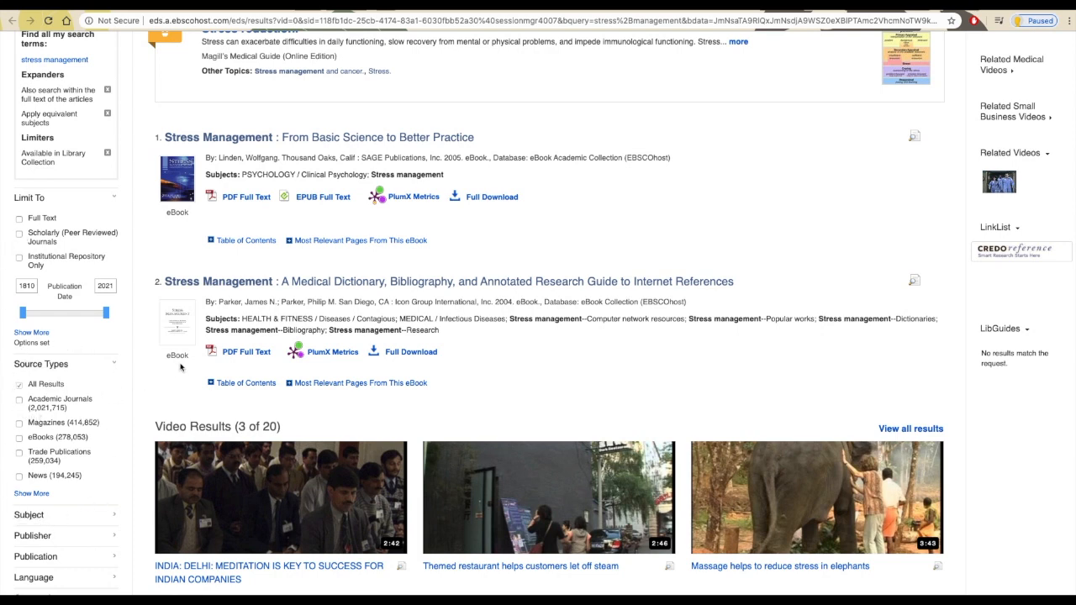
mouse_move(192, 362)
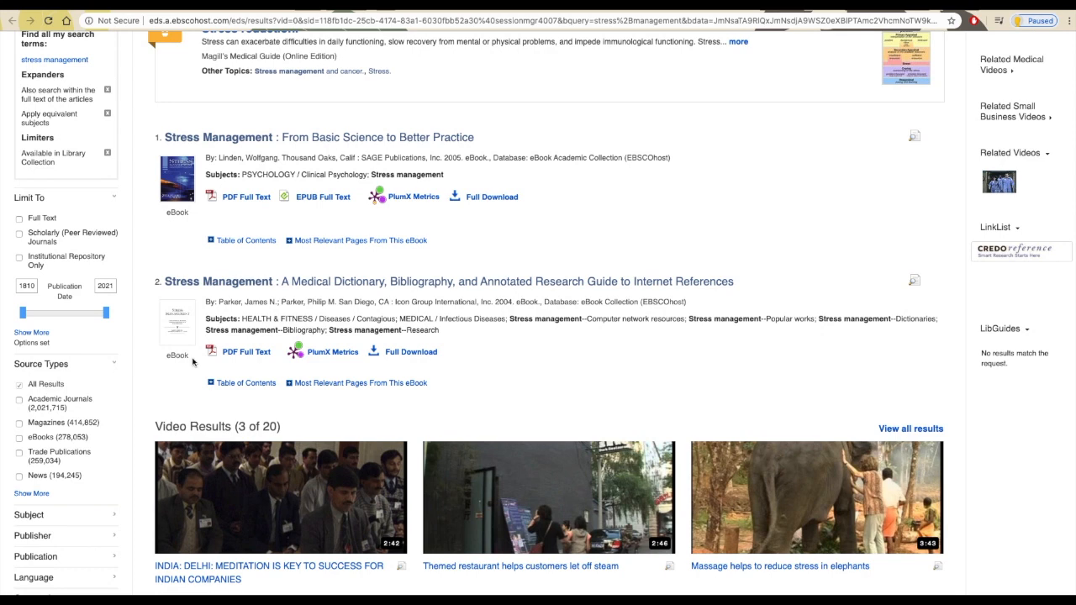
mouse_move(191, 359)
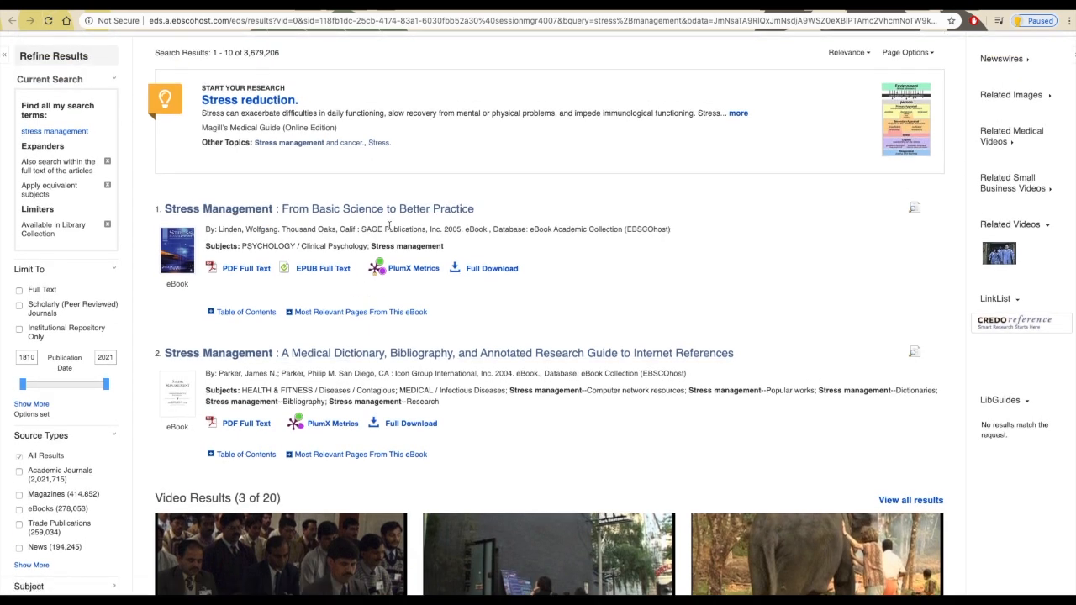
mouse_move(236, 209)
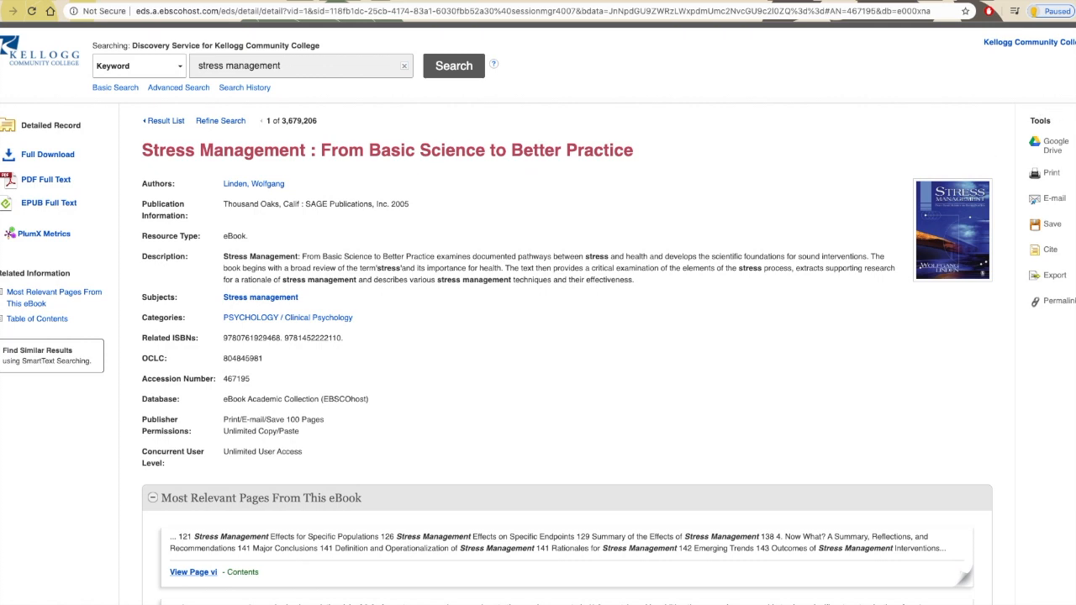
mouse_move(1032, 160)
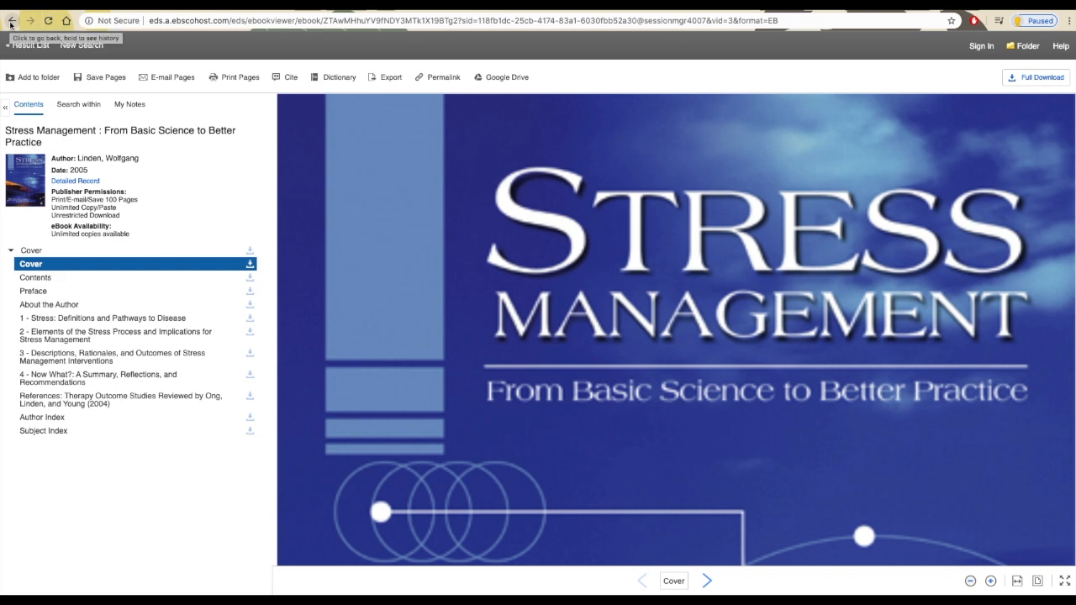
mouse_move(296, 47)
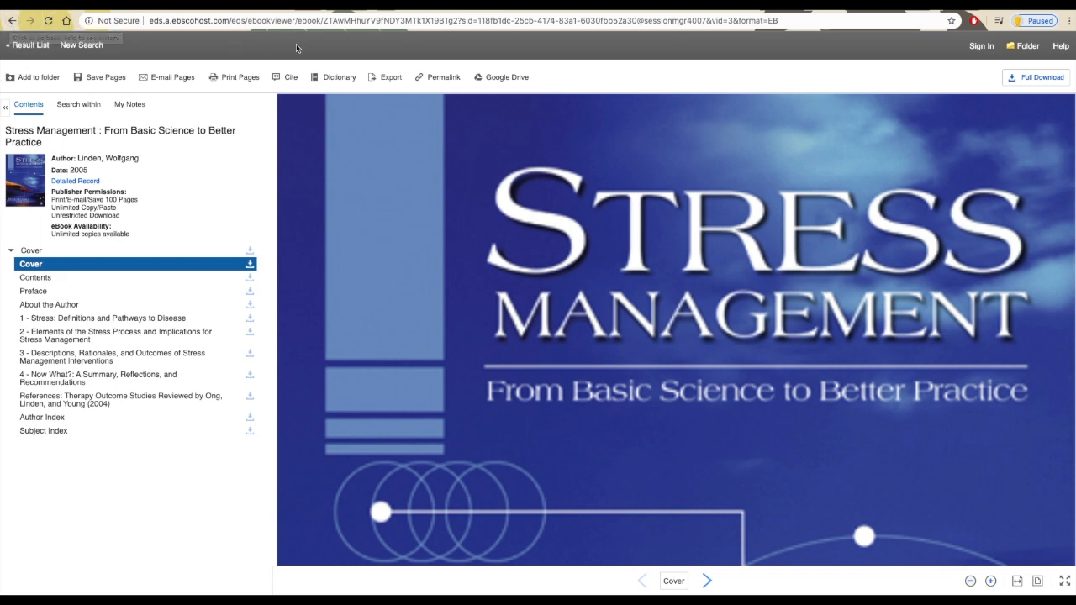
mouse_move(311, 125)
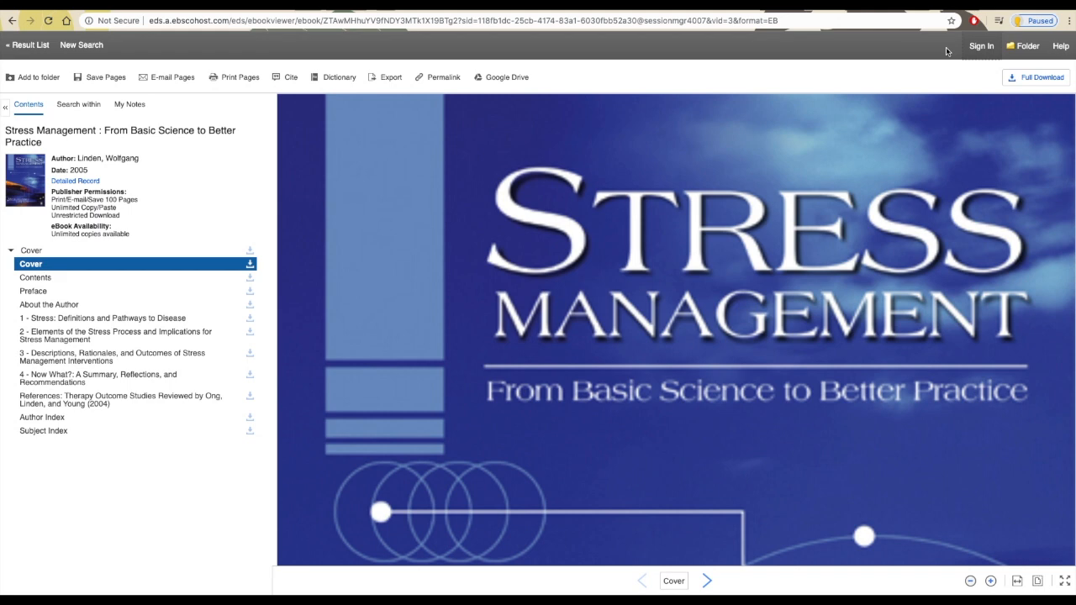
mouse_move(948, 51)
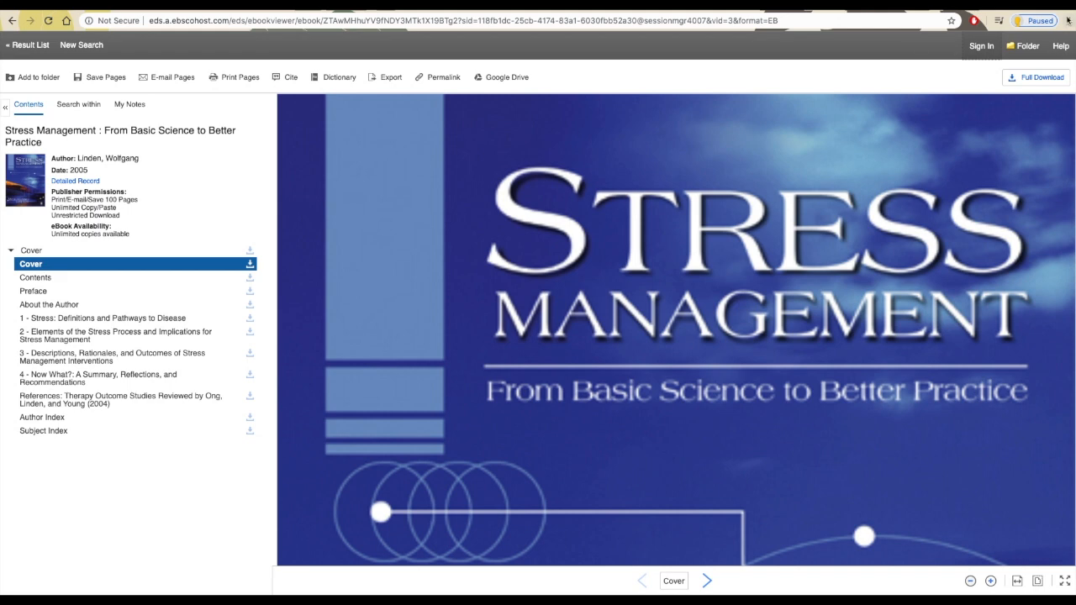
Begin signing in to a personal EBSCOhost account from the eBook viewer
left_click(982, 48)
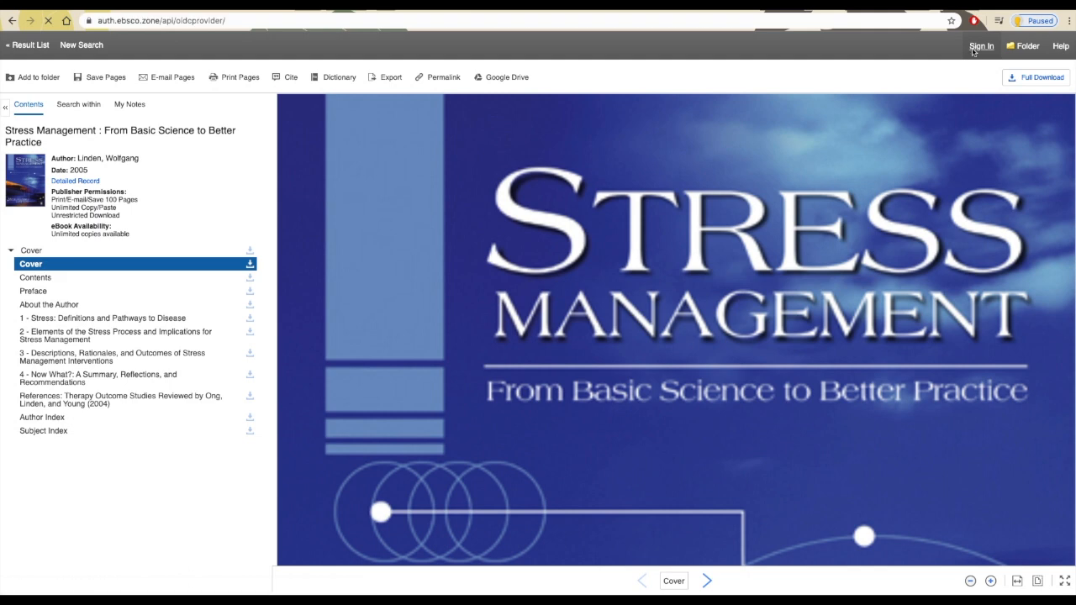
left_click(981, 47)
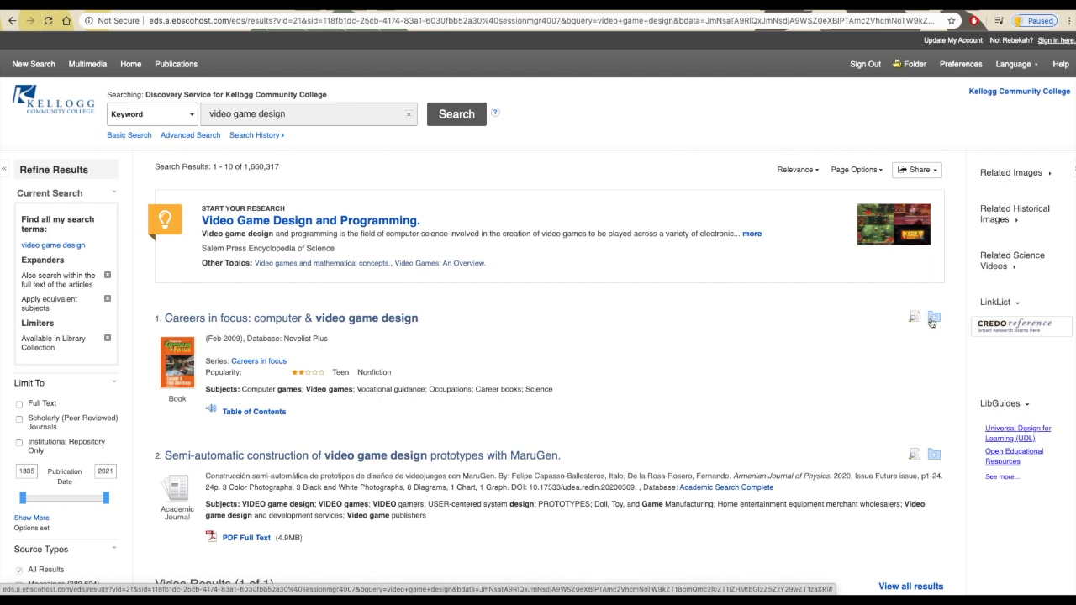
Add the Careers in focus result to the Comm Classes 101 folder
left_click(933, 317)
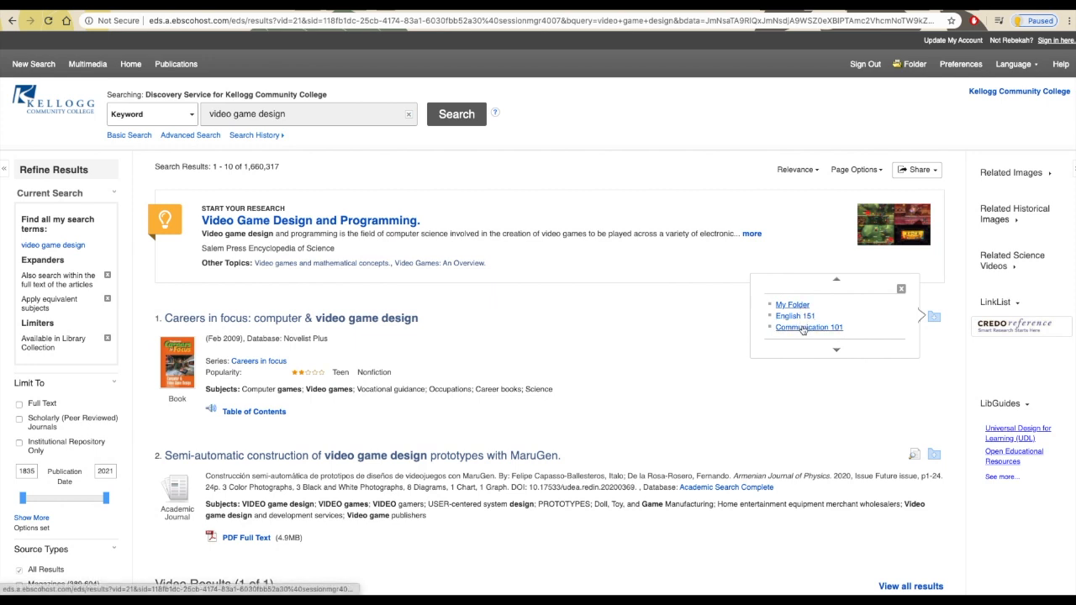
mouse_move(807, 326)
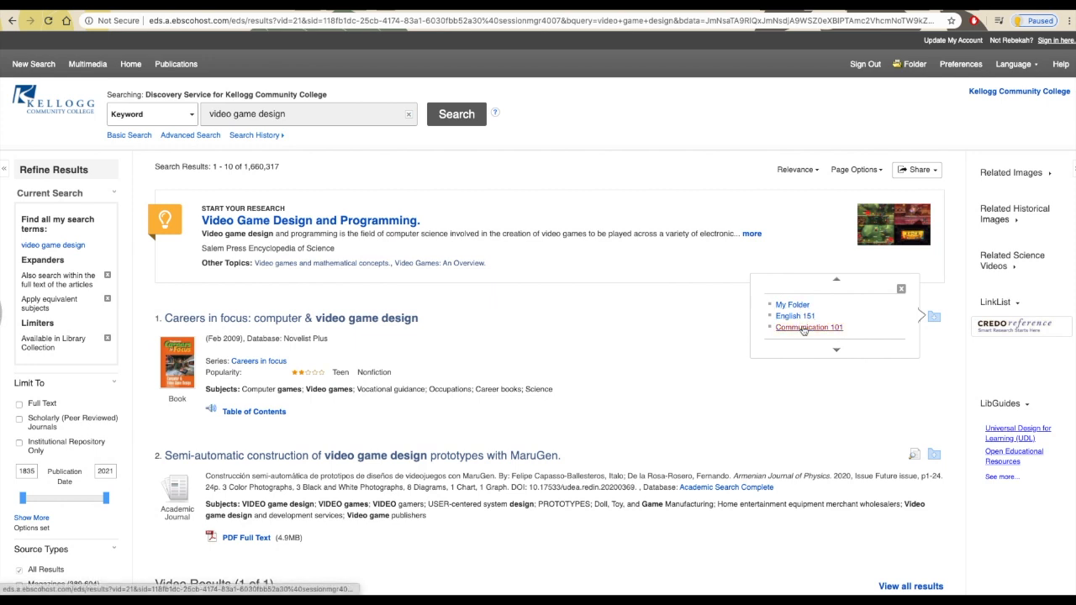
left_click(806, 326)
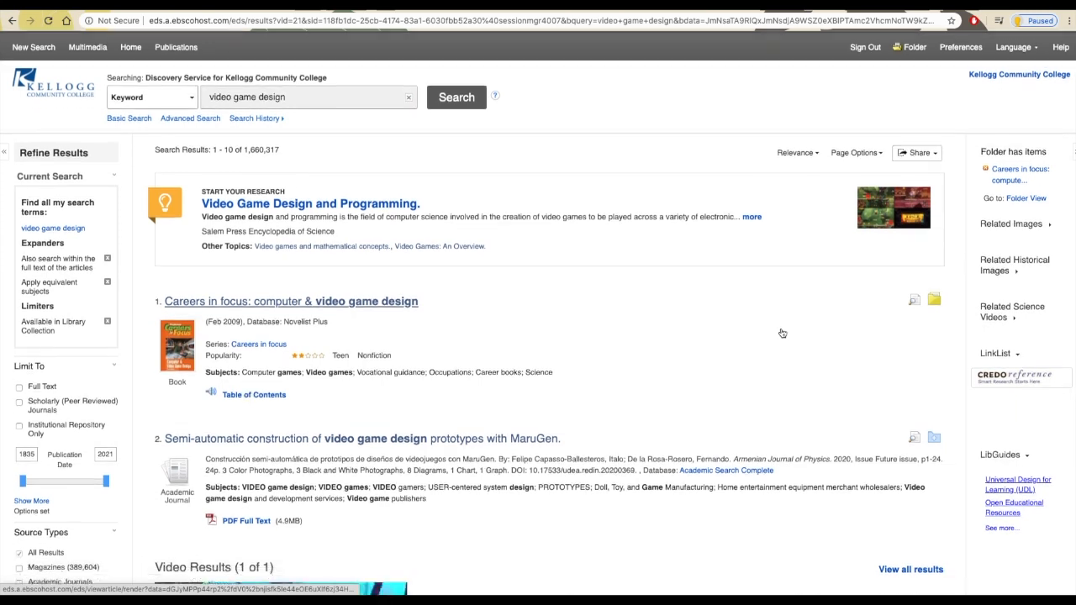
scroll("down", 3)
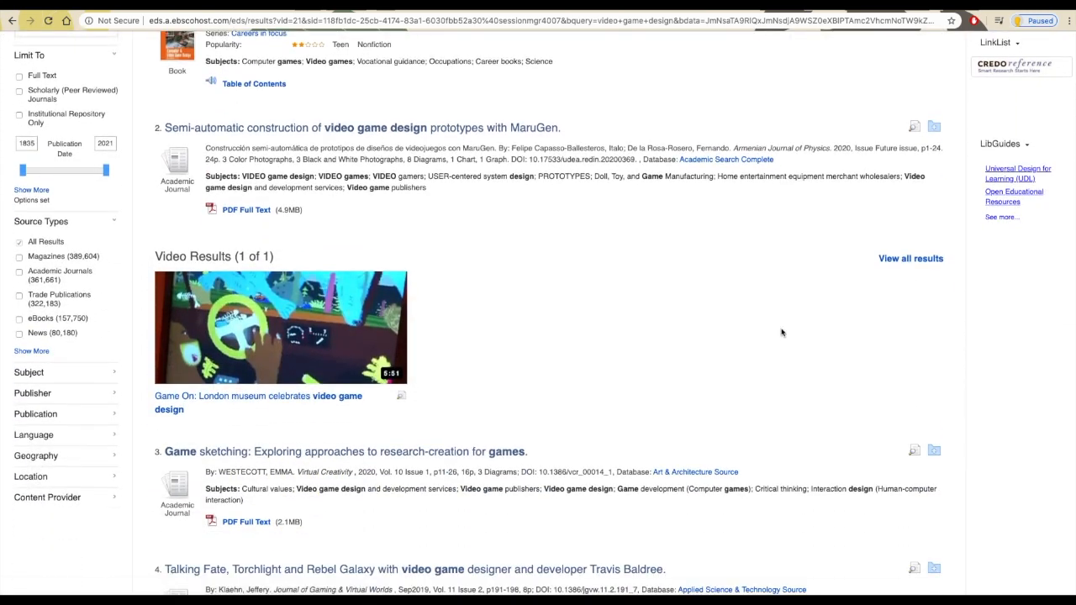